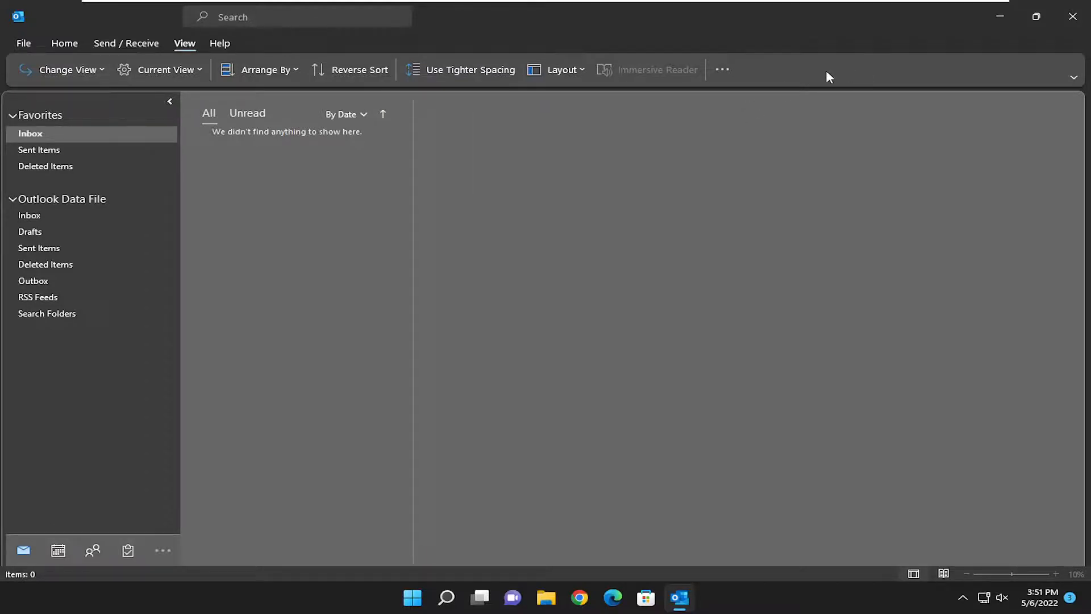
- Switch the Outlook View tab ribbon to the classic layout via ribbon display options
click(721, 69)
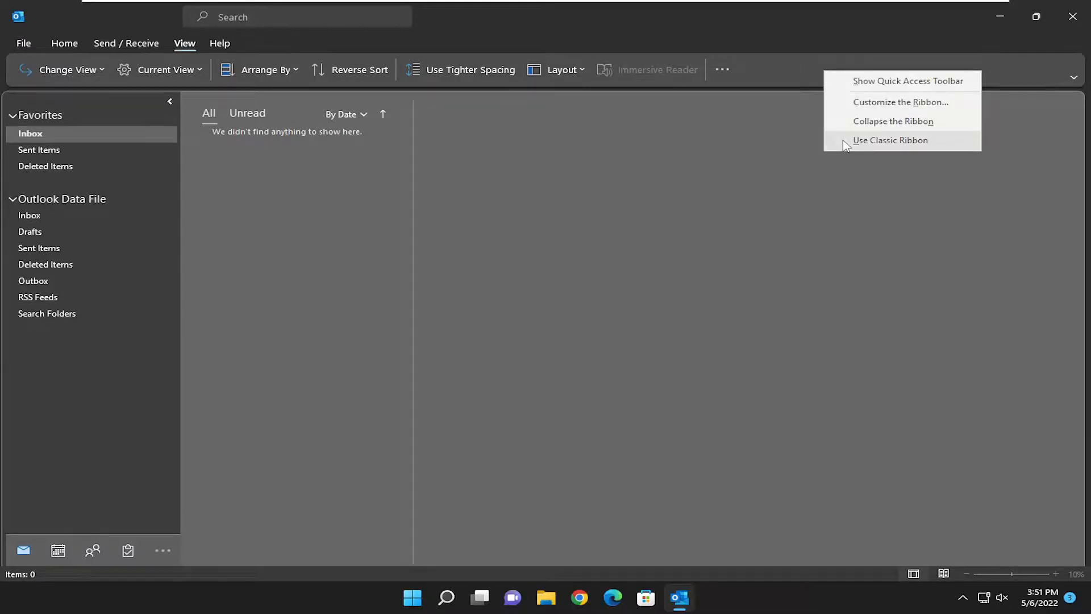
click(890, 140)
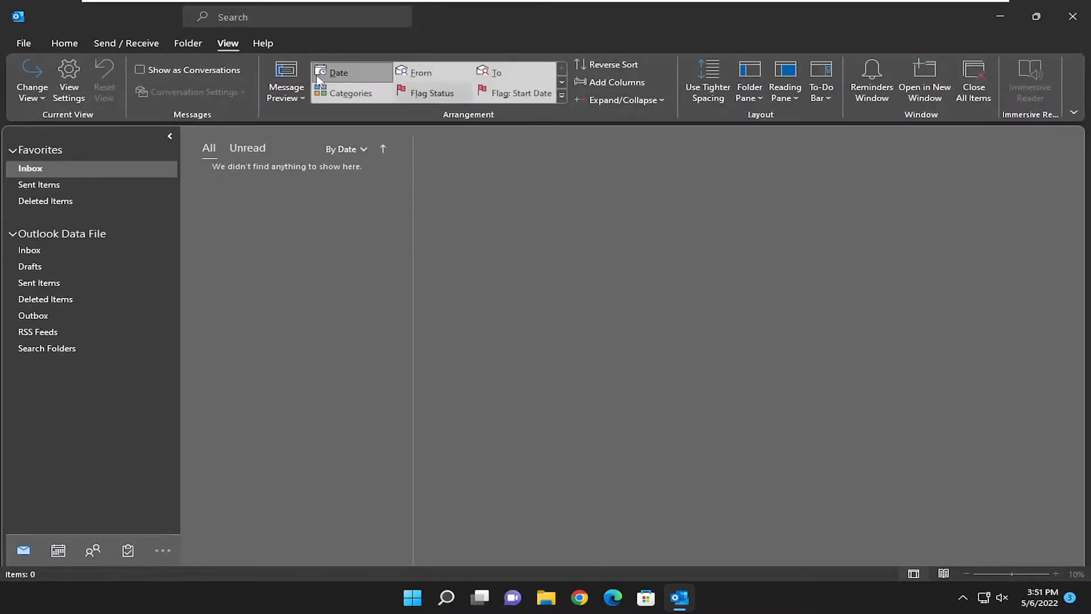